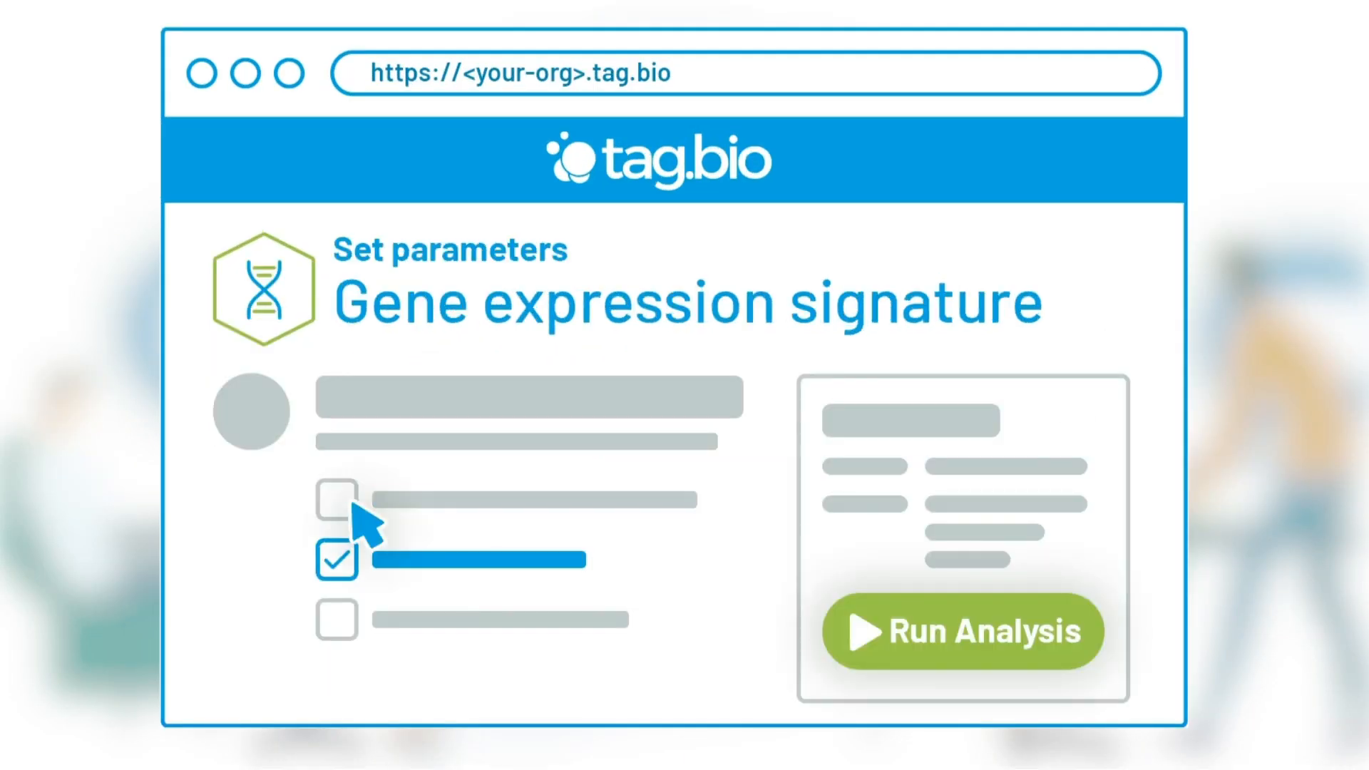
Run the gene expression signature analysis and note its results as breast cancer overexpressed genes
left_click(960, 631)
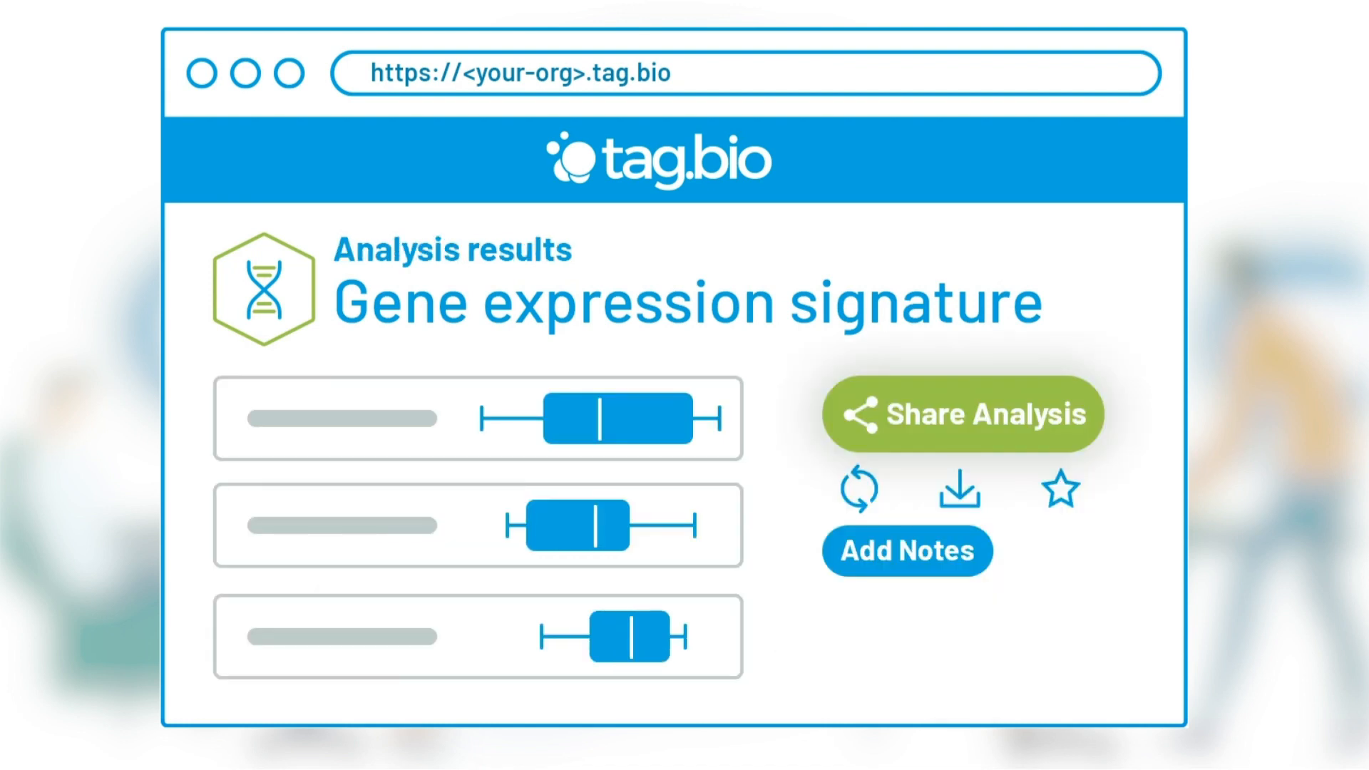
left_click(905, 549)
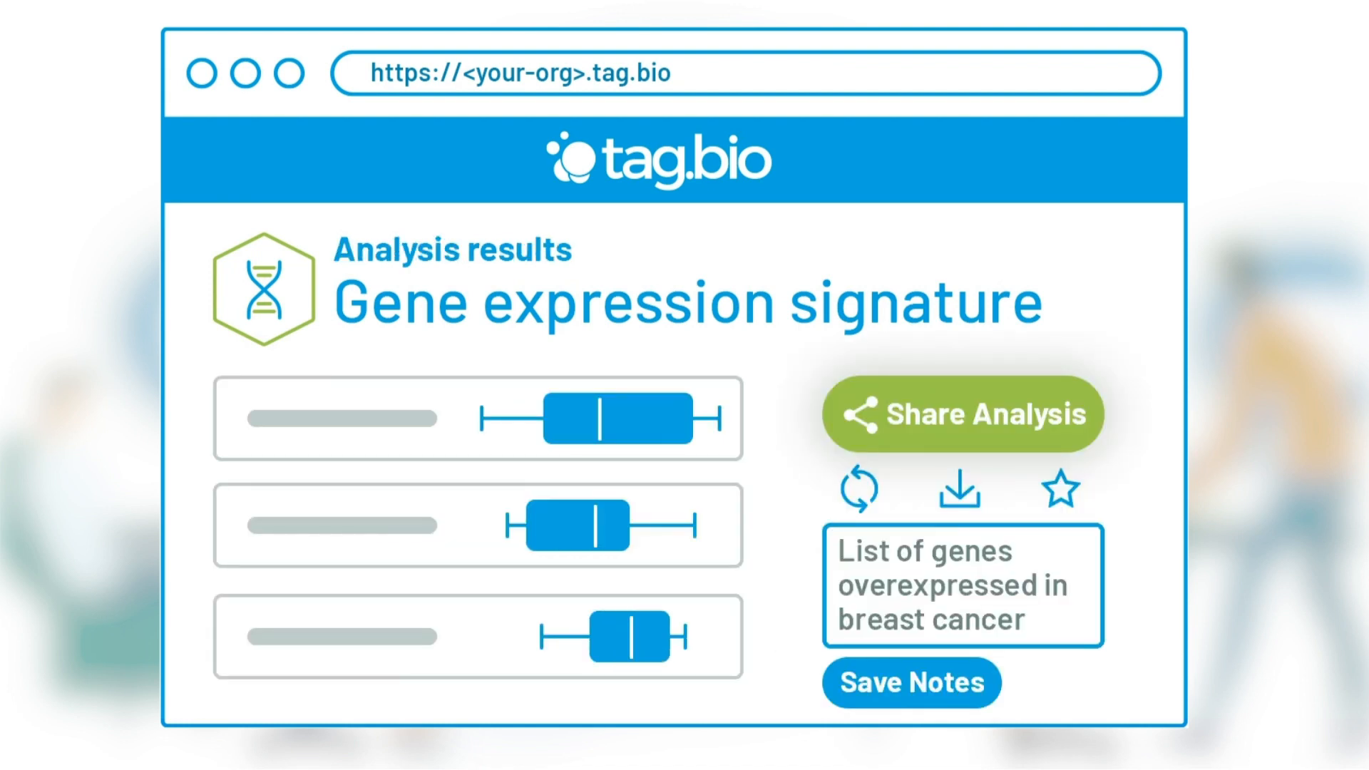